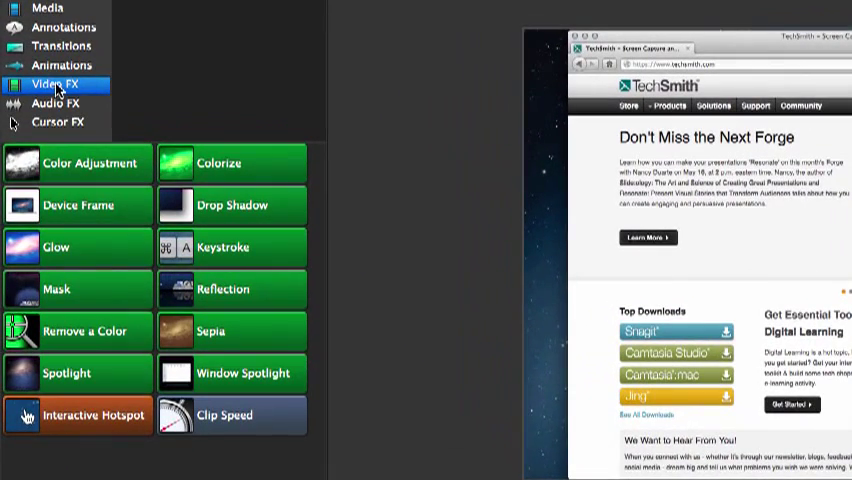
Step: Show the imported website recording in the Media library
click(78, 289)
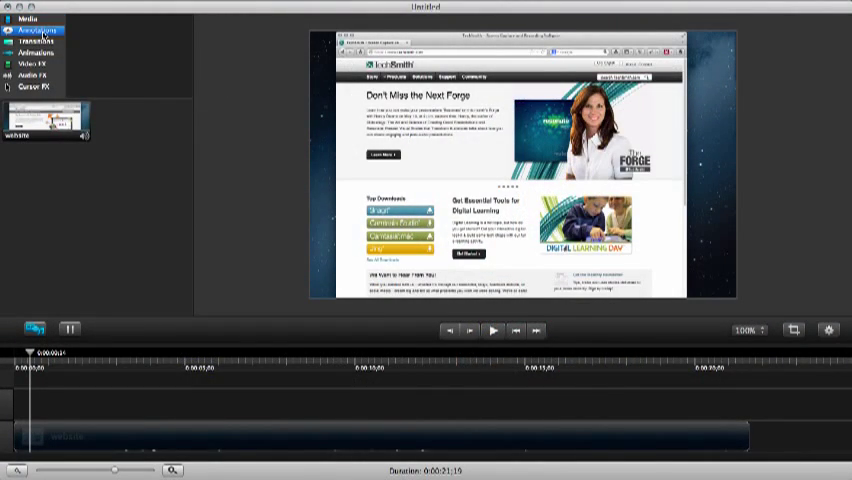
Step: Place a black rectangle shape over the full website video and shorten its clip
click(35, 30)
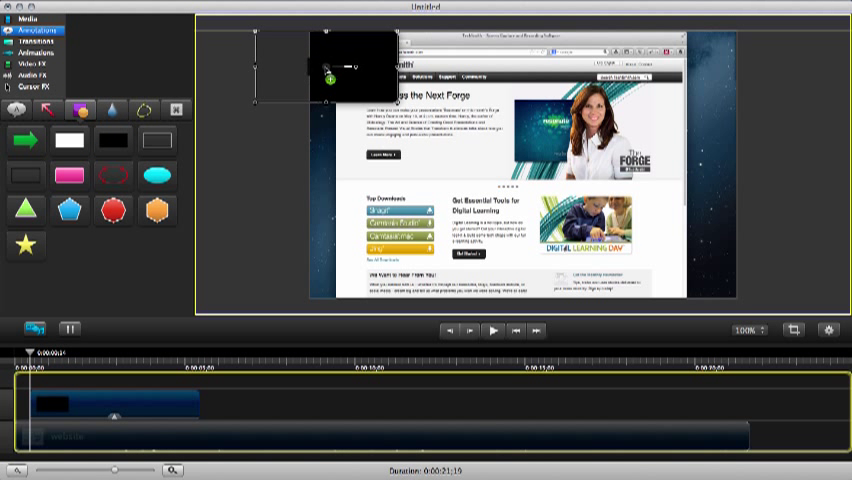
drag(340, 55, 360, 85)
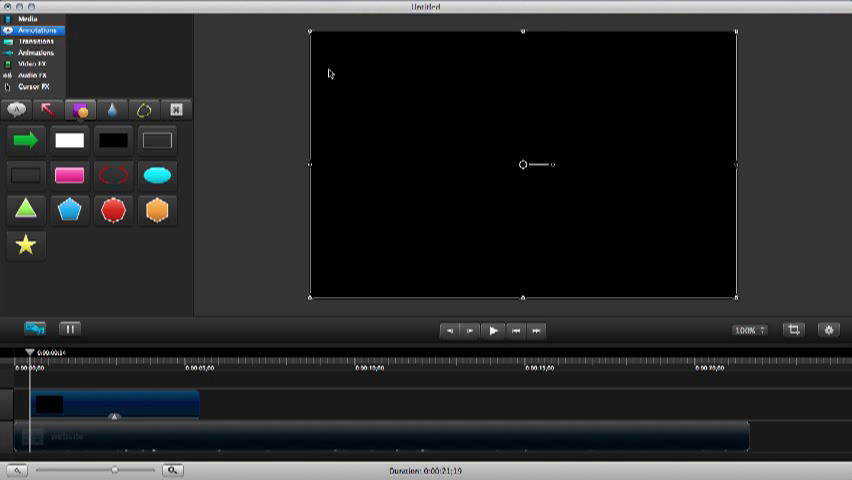
mouse_move(234, 351)
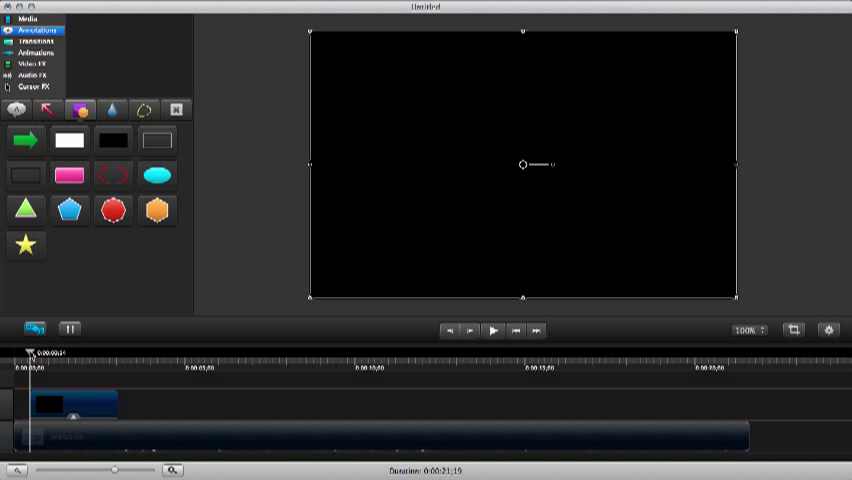
click(125, 352)
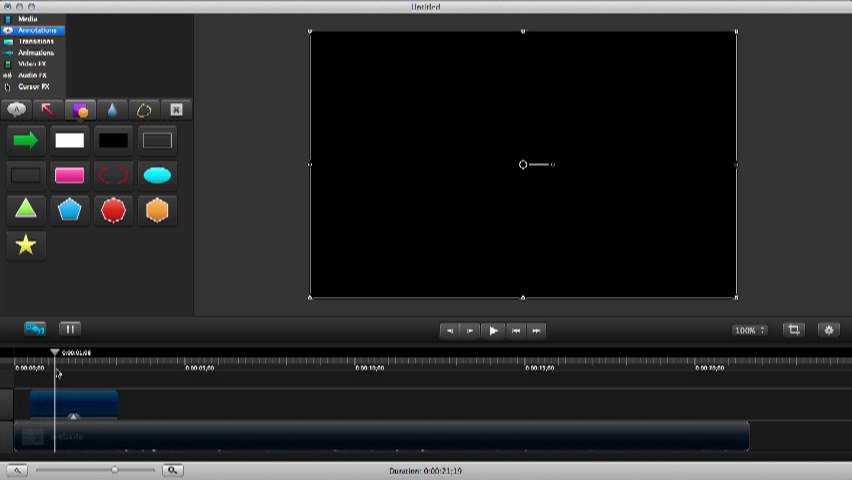
Step: Apply a Mask effect to the black rectangle and position it over Top Downloads
click(33, 63)
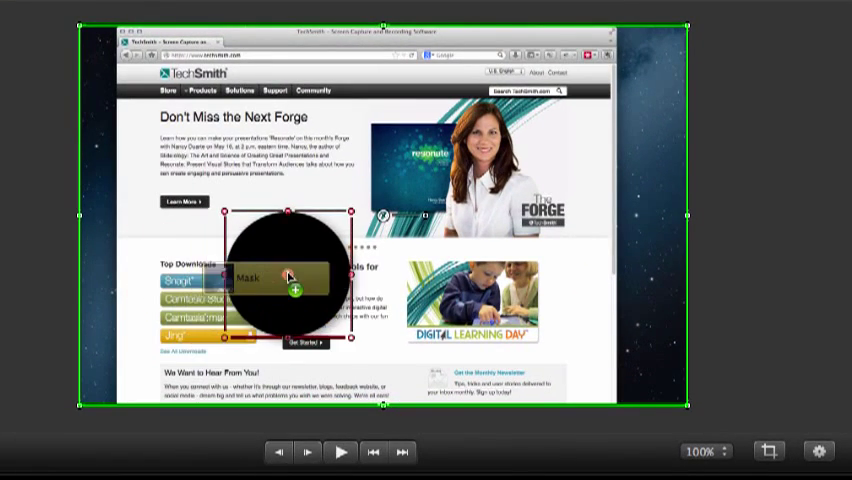
drag(287, 278, 355, 275)
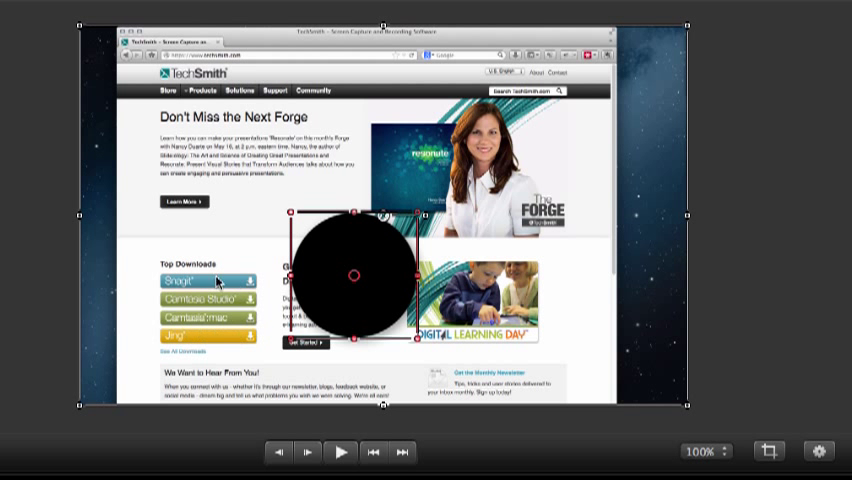
drag(355, 275, 217, 310)
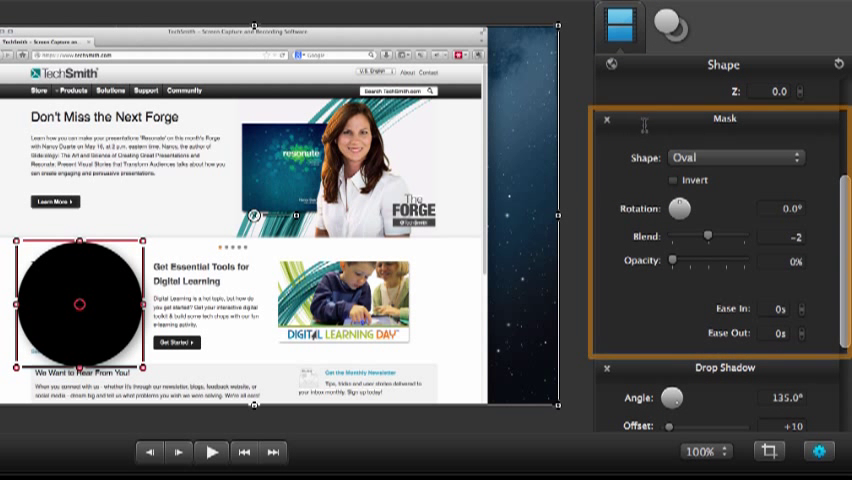
Step: Make the mask a rectangle, invert it, and lower the overlay opacity to about 48%
click(728, 157)
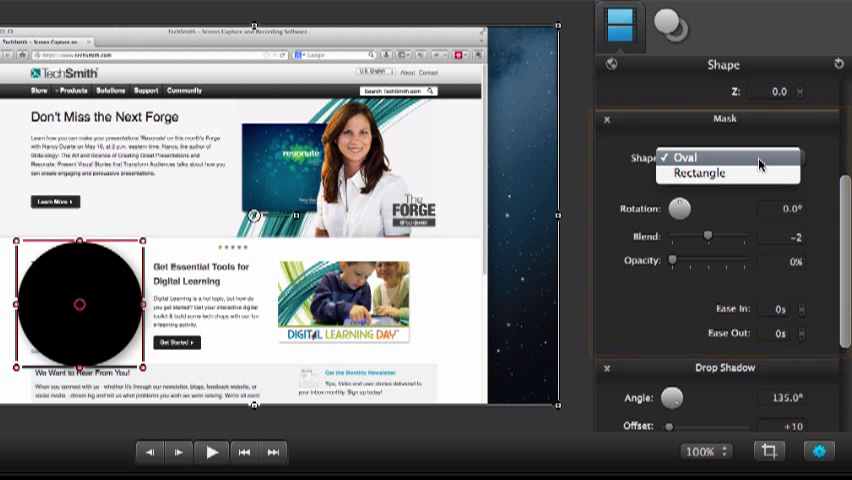
click(699, 172)
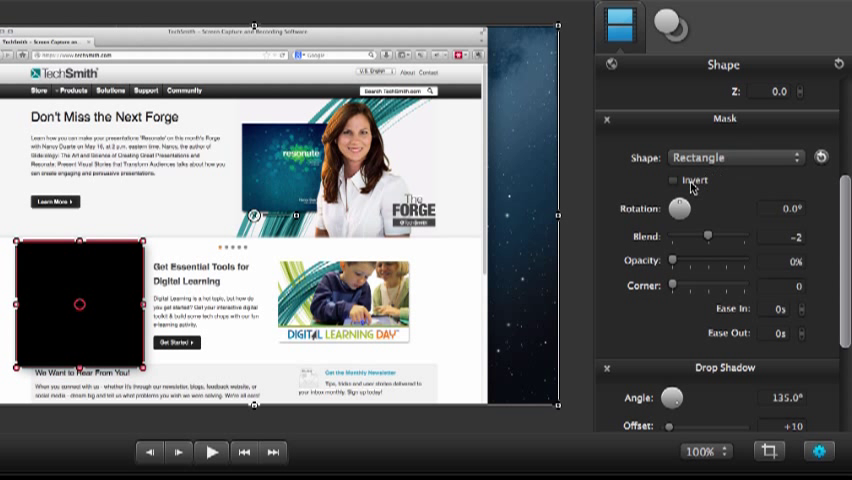
click(674, 180)
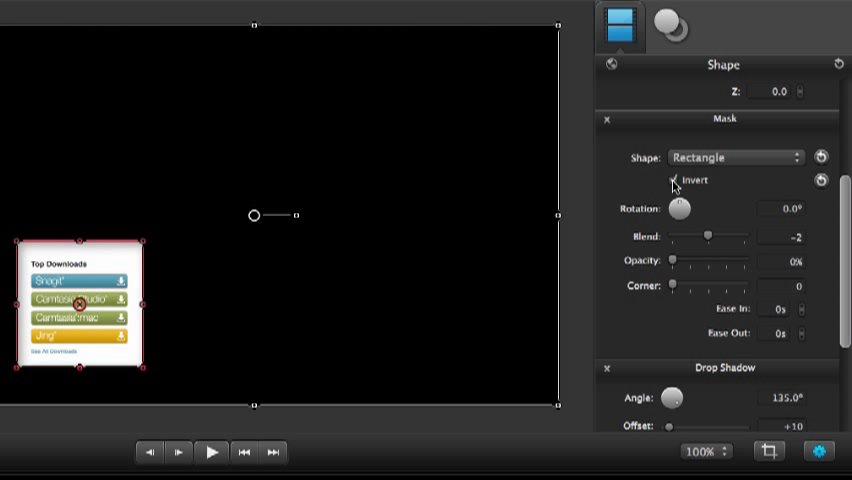
click(674, 180)
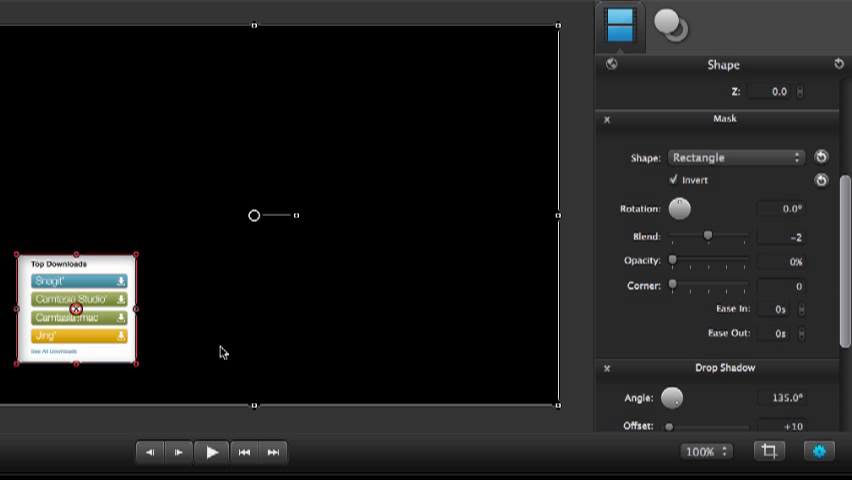
mouse_move(706, 241)
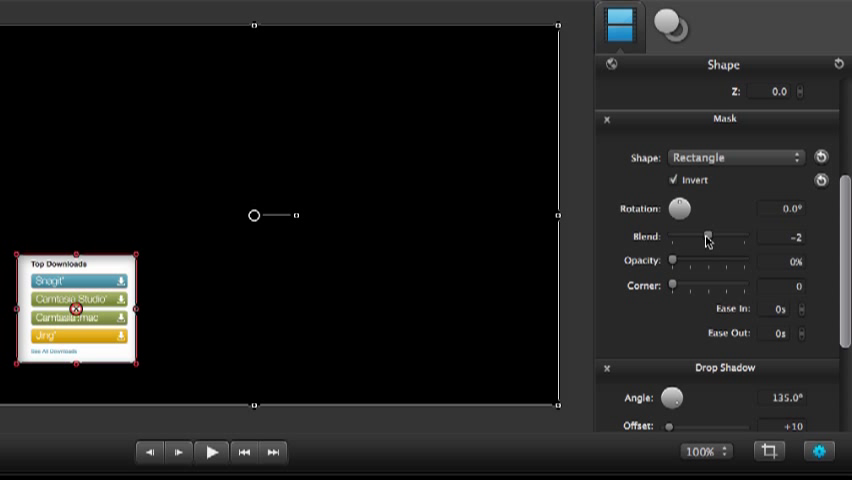
mouse_move(706, 239)
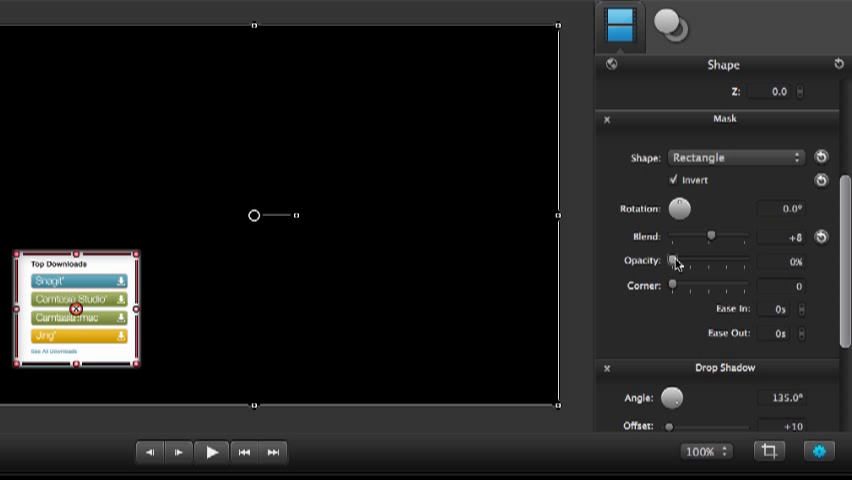
drag(672, 262, 712, 262)
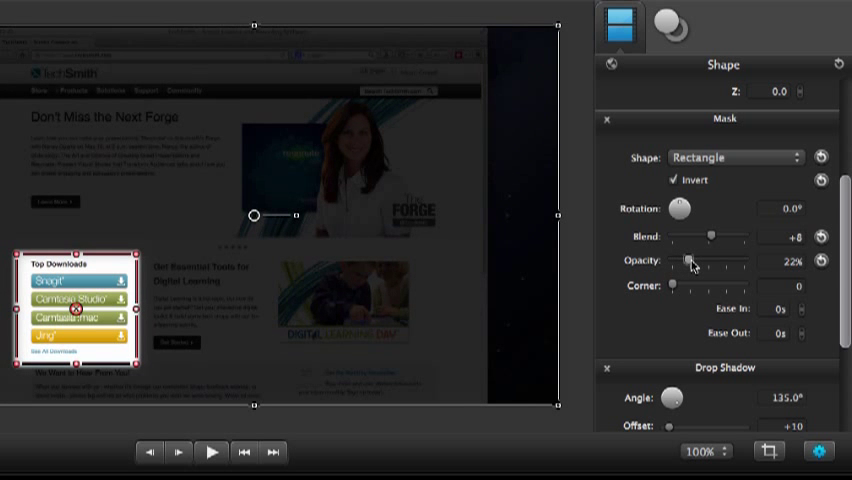
drag(690, 264, 700, 264)
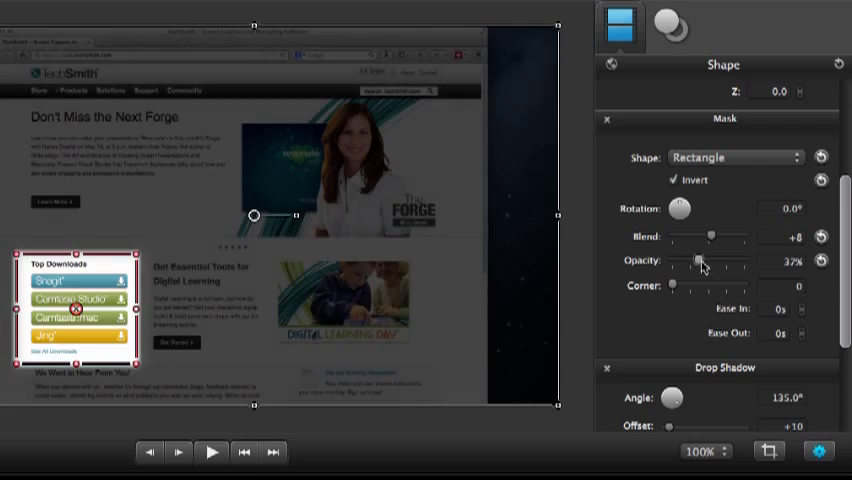
drag(697, 262, 703, 262)
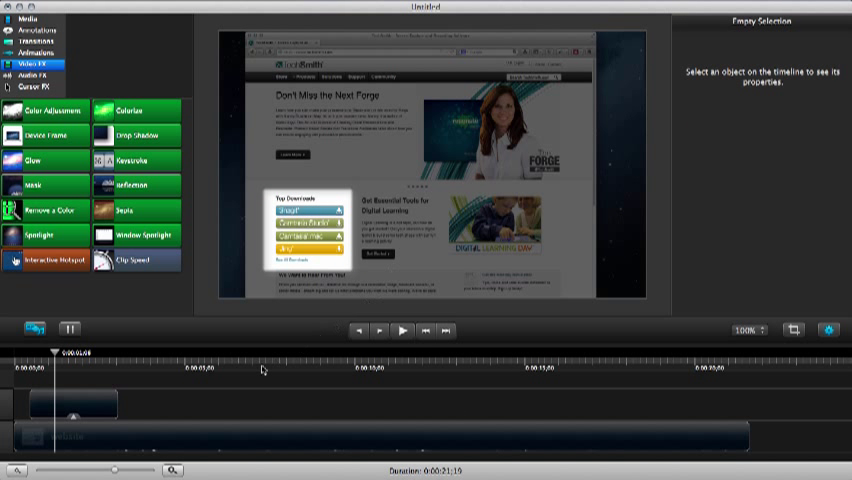
mouse_move(58, 358)
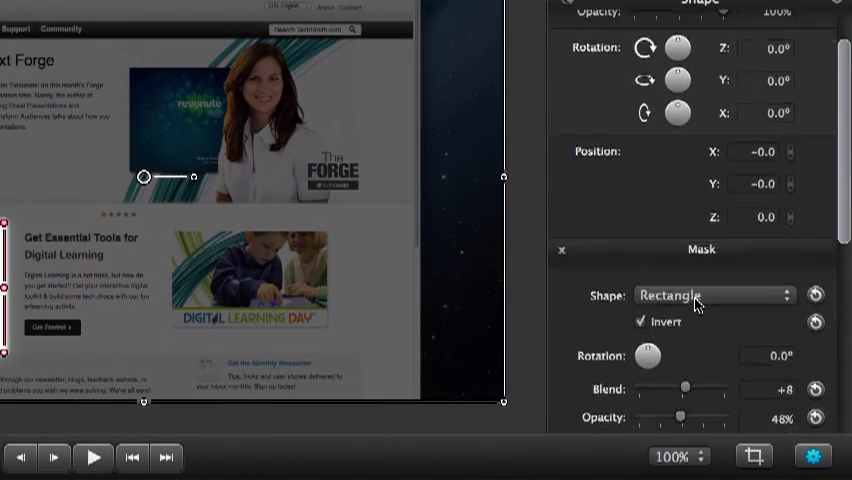
Step: Set the mask's Ease In and Ease Out to 0.5 seconds
scroll(down, 3)
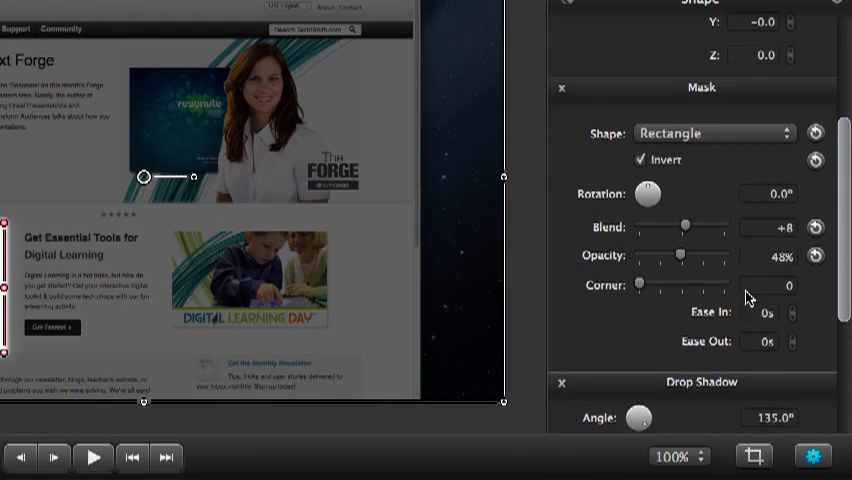
click(760, 313)
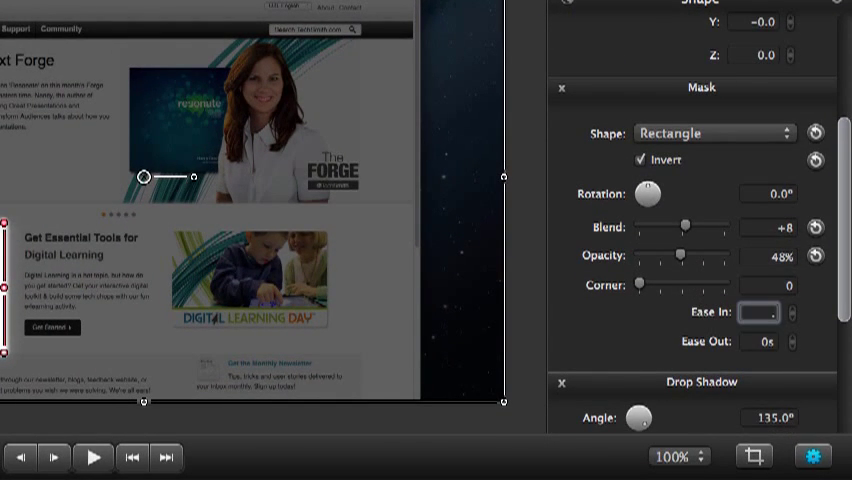
text(.5s)
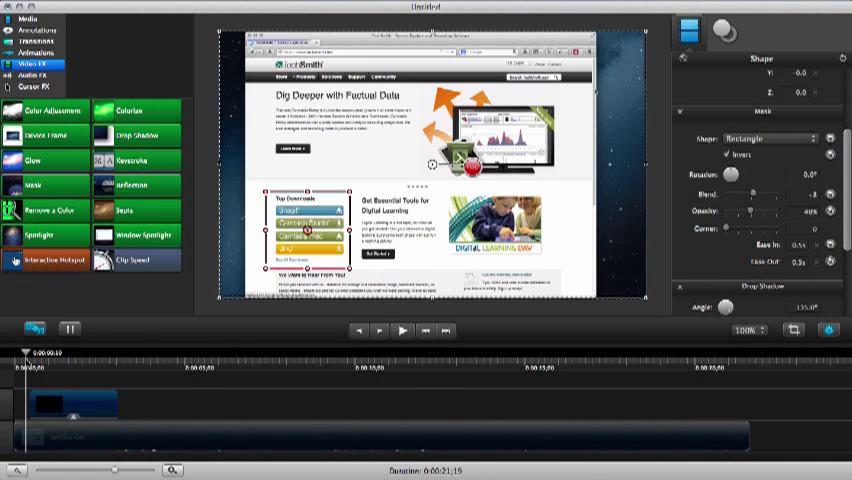
click(401, 330)
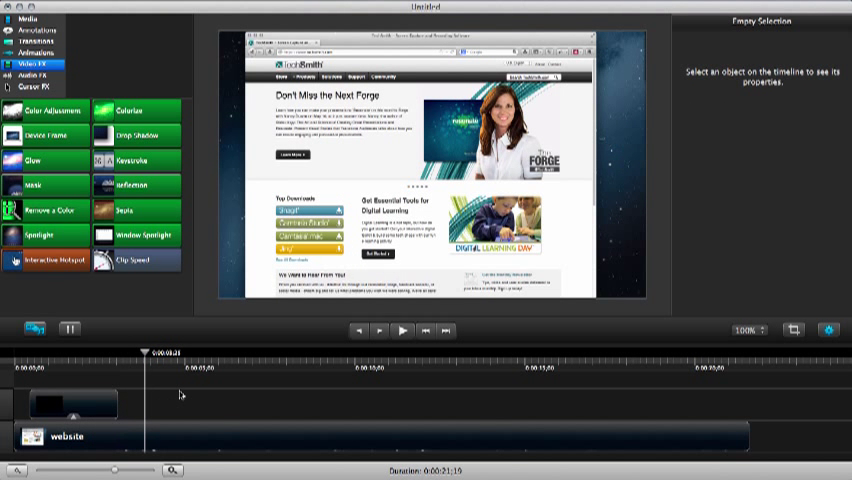
mouse_move(163, 368)
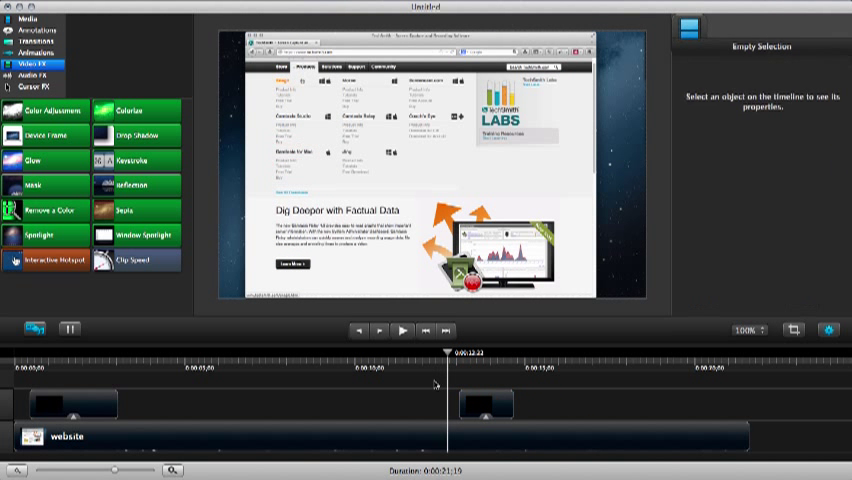
Step: Play and stop the video to check the second spotlight on the products menu
click(401, 330)
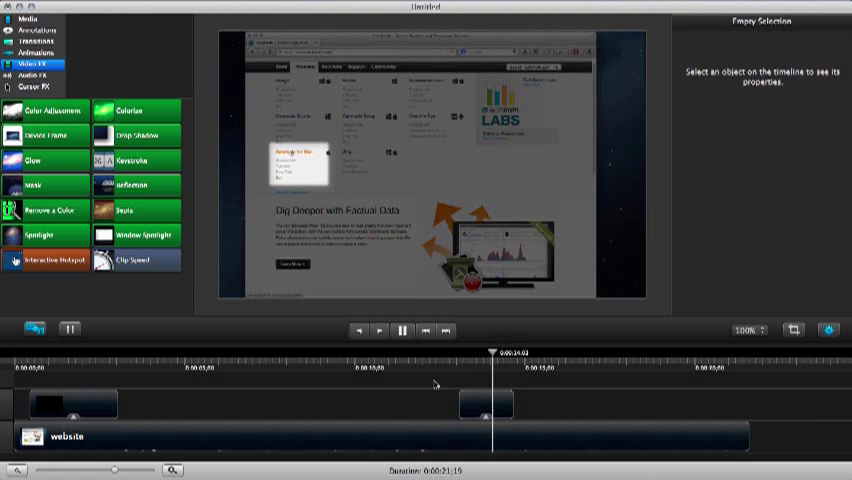
click(402, 330)
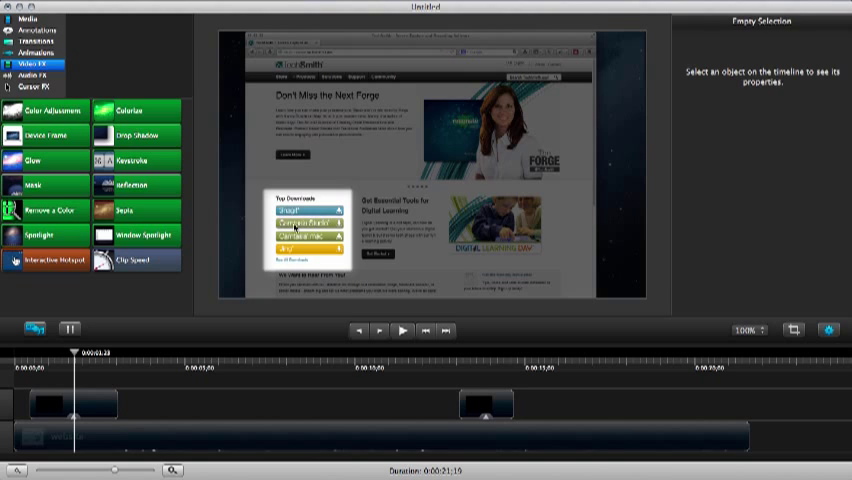
mouse_move(197, 360)
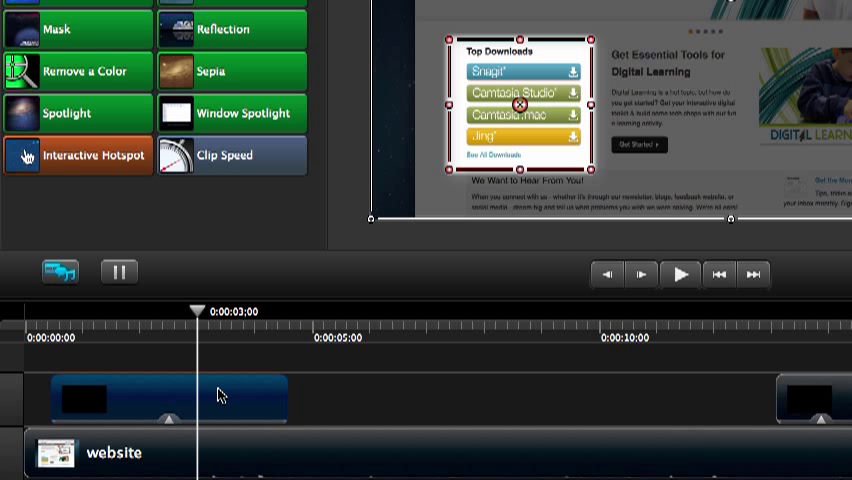
Step: Animate the first spotlight clip toward Get Essential Tools and play it back
click(35, 51)
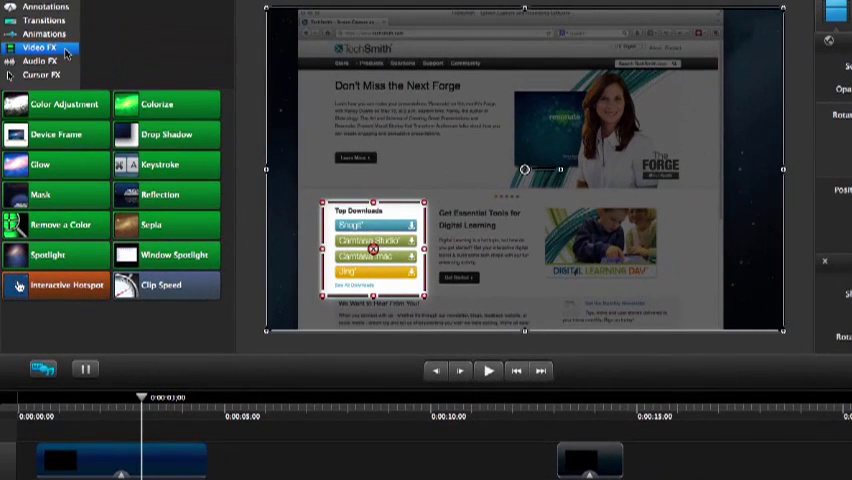
click(44, 33)
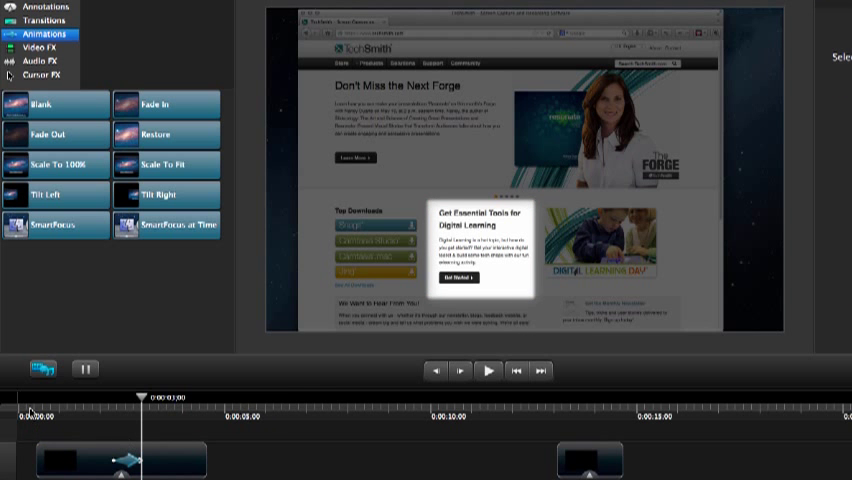
click(488, 370)
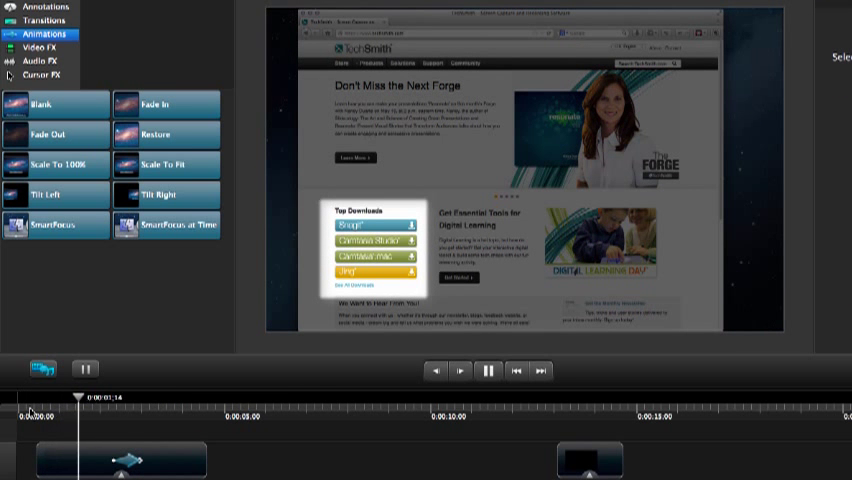